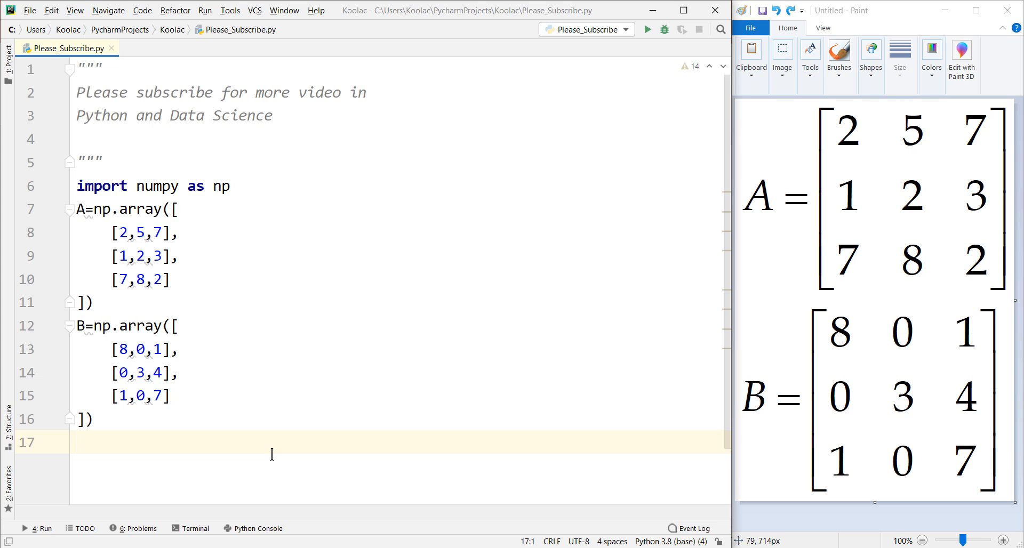
{"action": "mouse_move", "coordinate": [769, 208]}
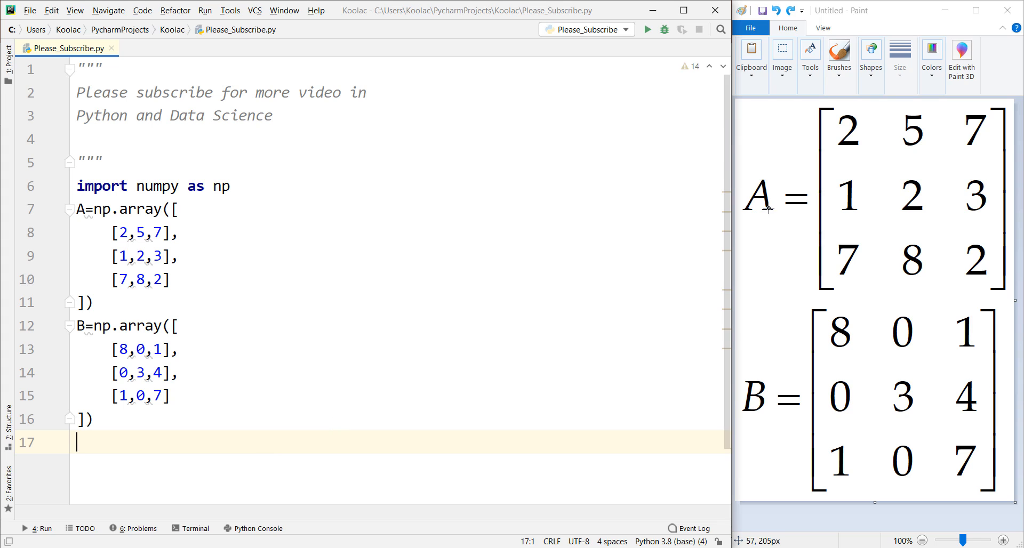
{"action": "mouse_move", "coordinate": [755, 244]}
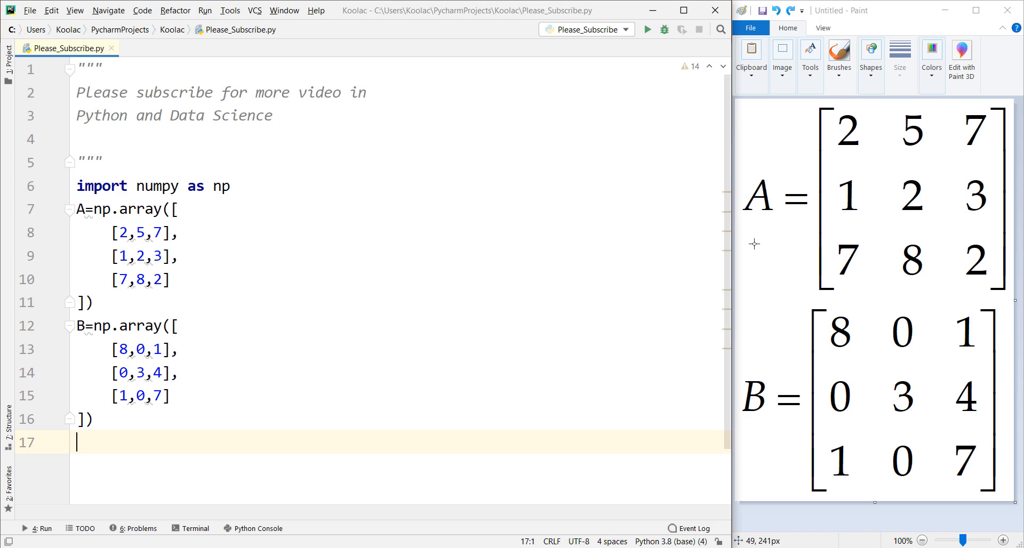
{"action": "mouse_move", "coordinate": [242, 451]}
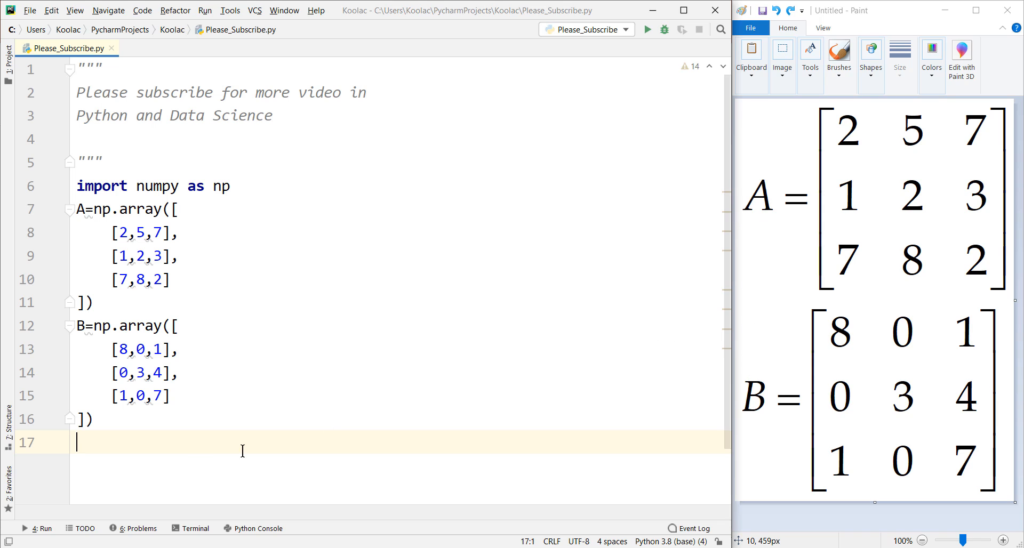
{"action": "mouse_move", "coordinate": [51, 470]}
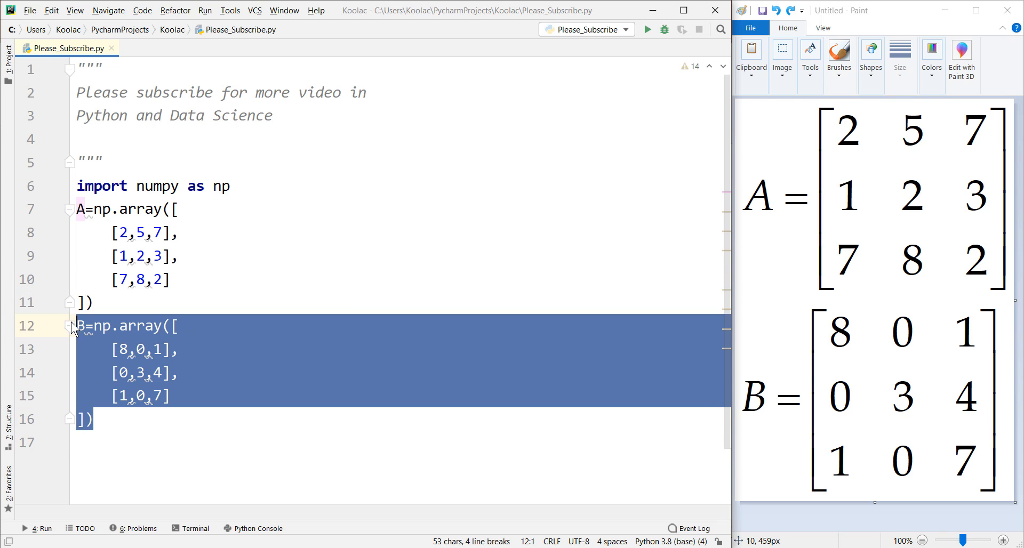
Step: Review the matrix B definition by selecting and deselecting it
{"action": "left_click", "coordinate": [105, 443]}
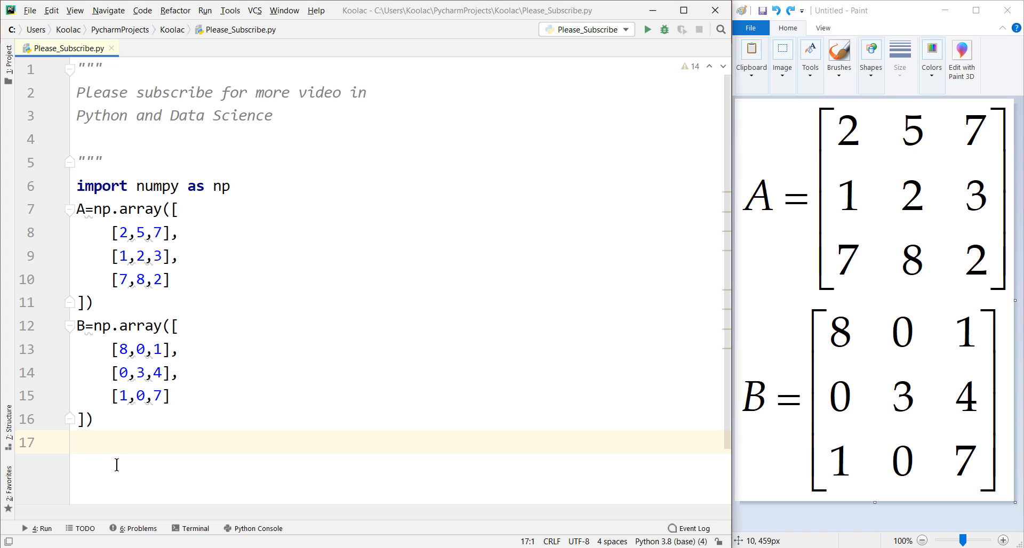
{"action": "left_click_drag", "start_coordinate": [77, 209], "coordinate": [77, 301]}
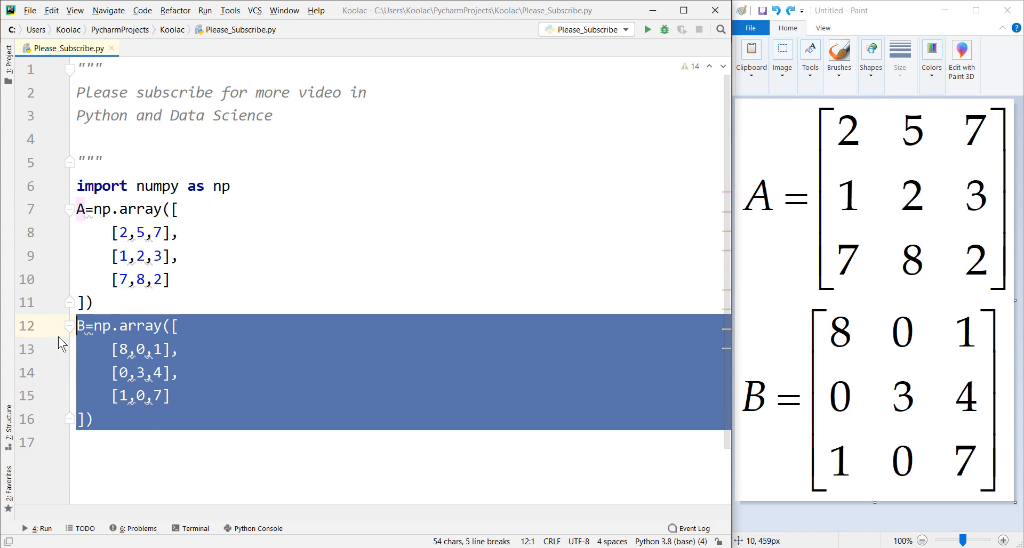
{"action": "left_click", "coordinate": [77, 443]}
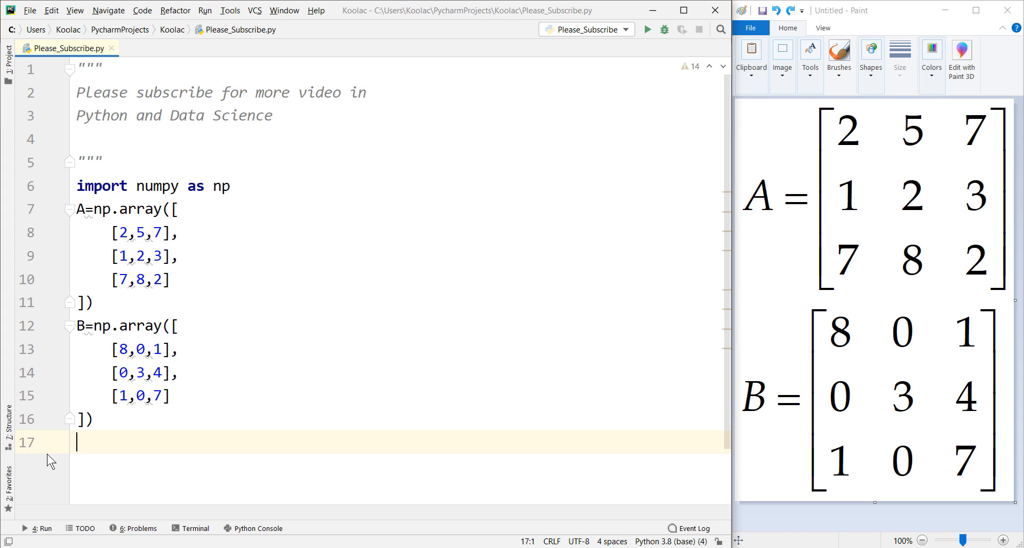
{"action": "mouse_move", "coordinate": [90, 266]}
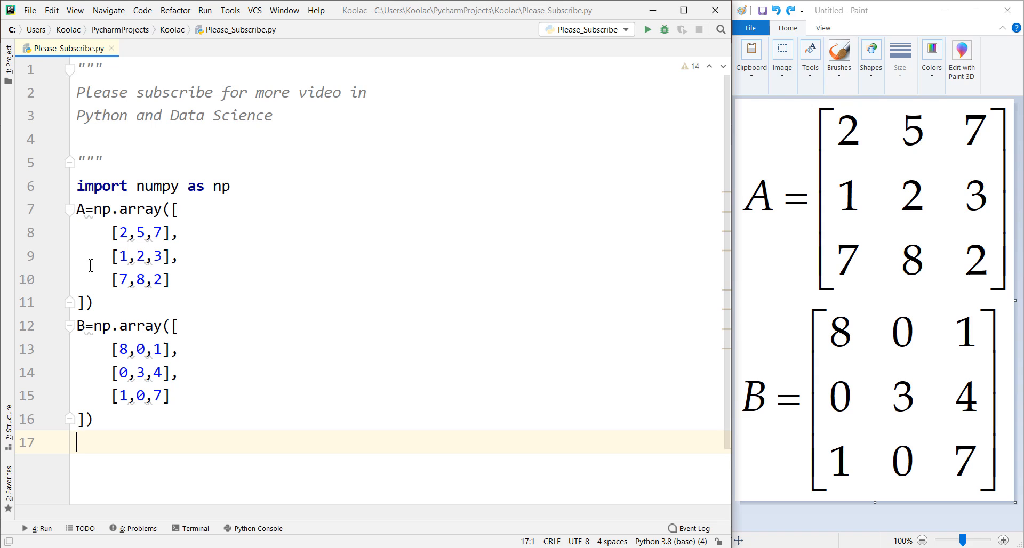
Step: Write print(A.dot(B)) on line 17 and run the script
{"action": "type", "text": "print("}
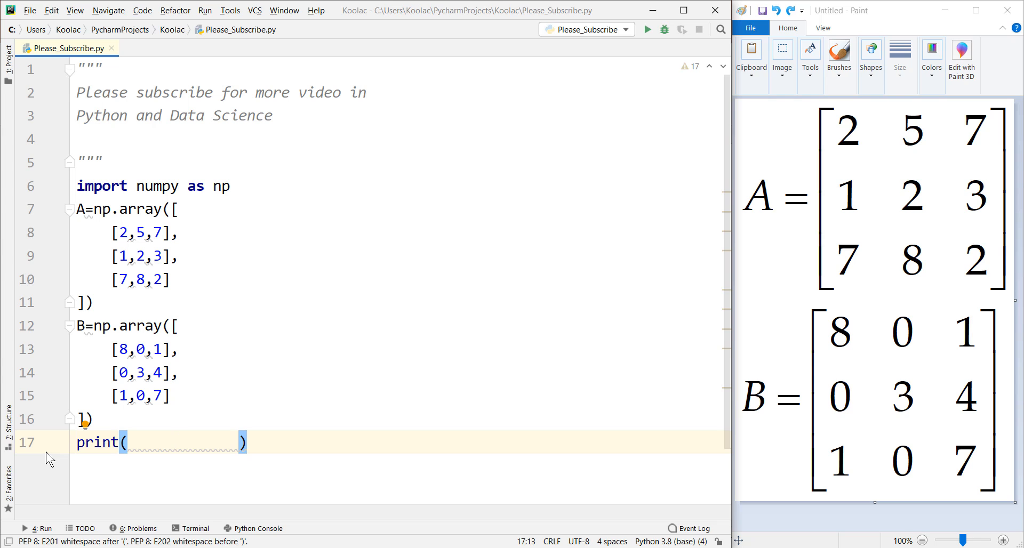
{"action": "type", "text": "A"}
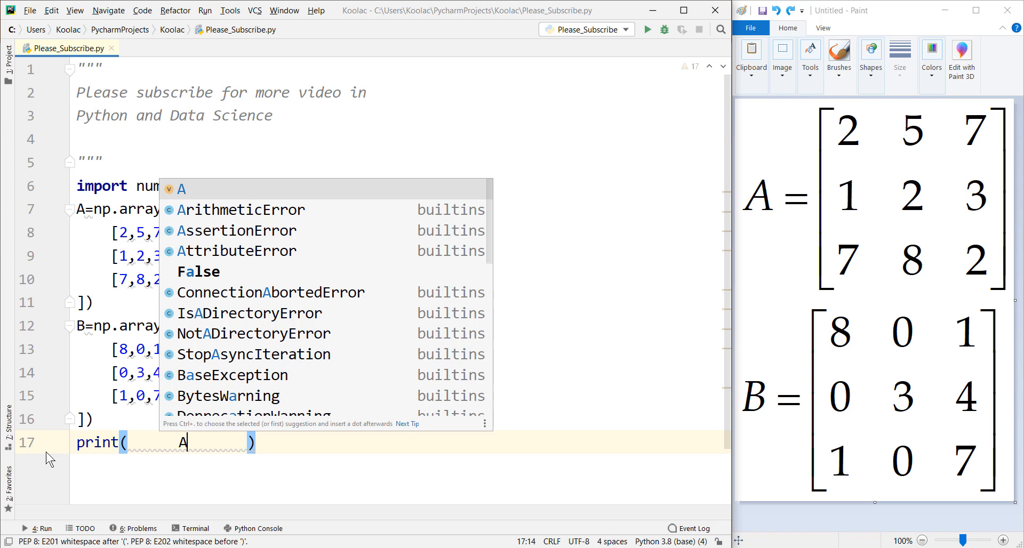
{"action": "type", "text": ".dot("}
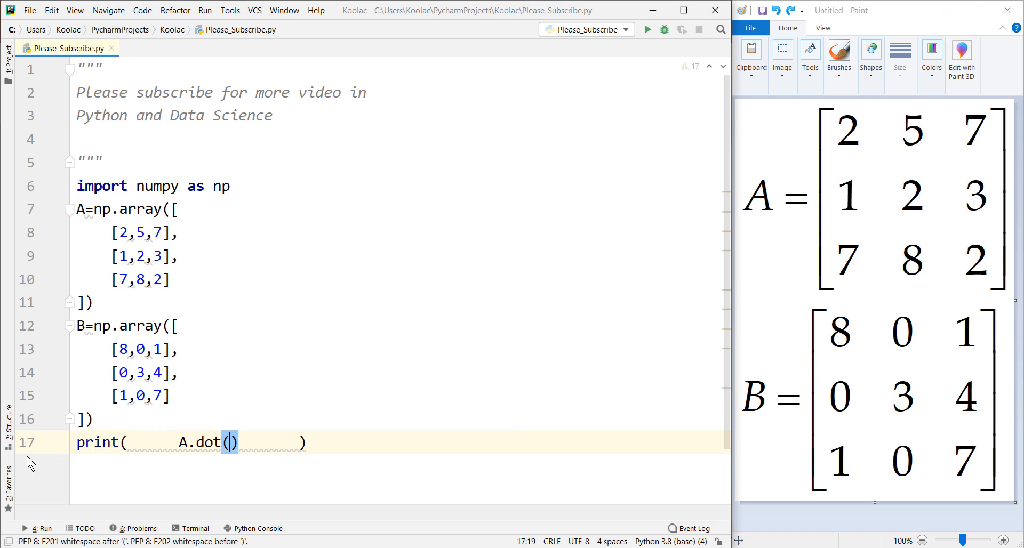
{"action": "double_click", "coordinate": [207, 442]}
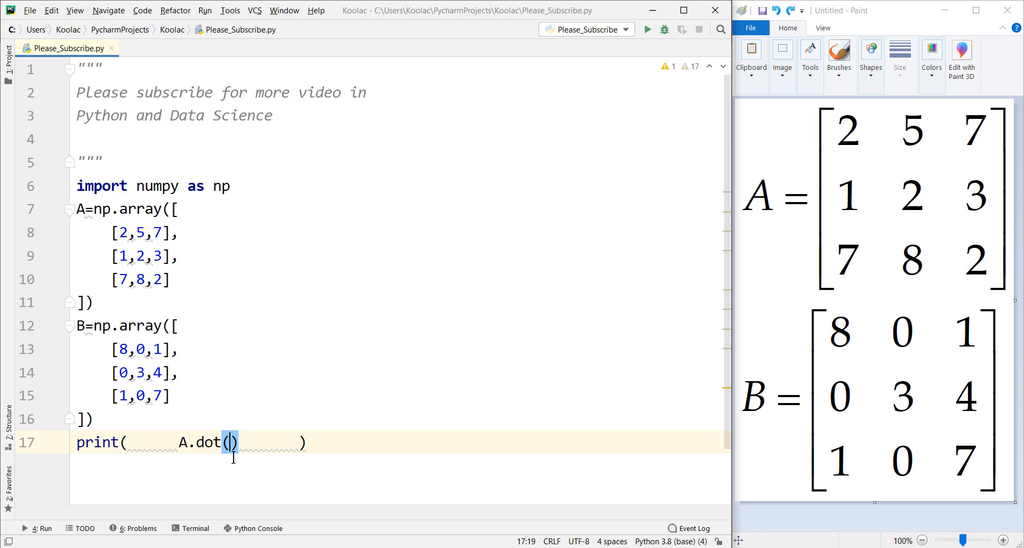
{"action": "type", "text": "B"}
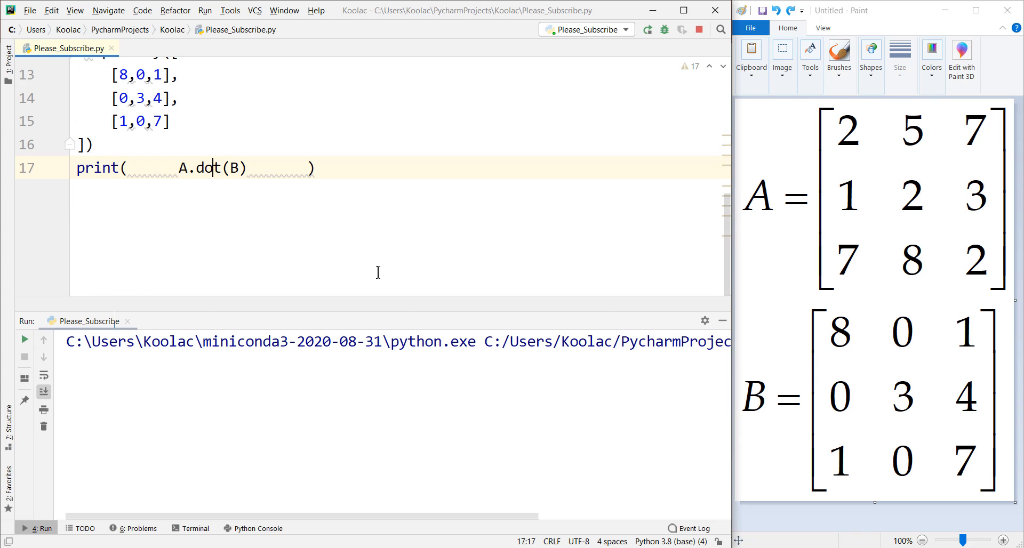
{"action": "left_click", "coordinate": [646, 30]}
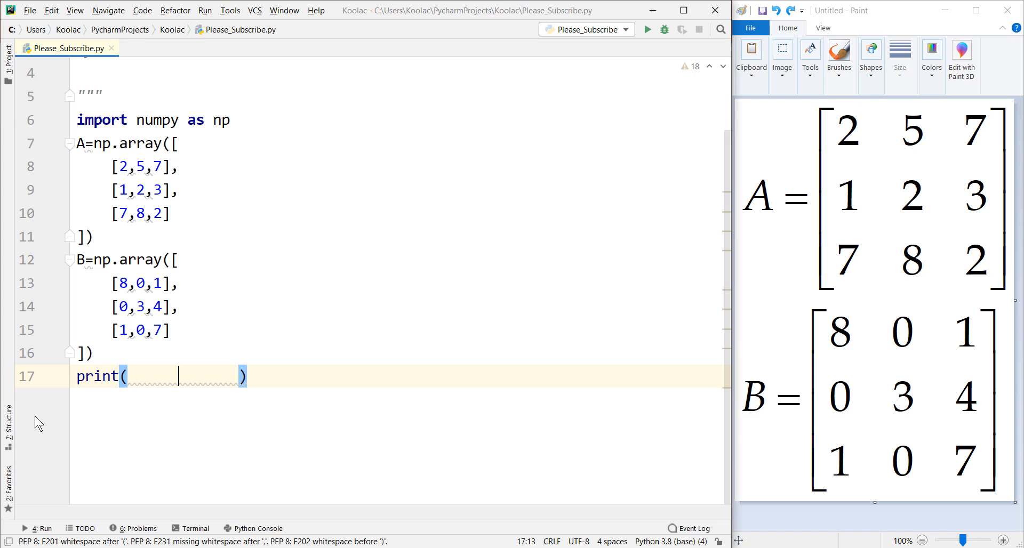
Step: Print np.dot(A,B) and run it, giving [[23 15 71] [11 6 30] [58 24 53]]
{"action": "type", "text": "np.dot(A,B"}
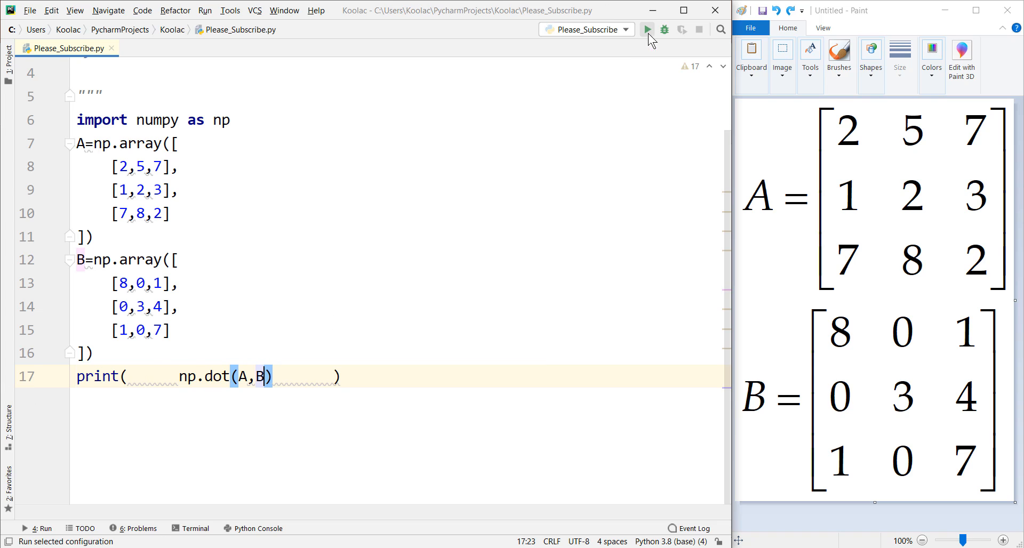
{"action": "left_click", "coordinate": [646, 30]}
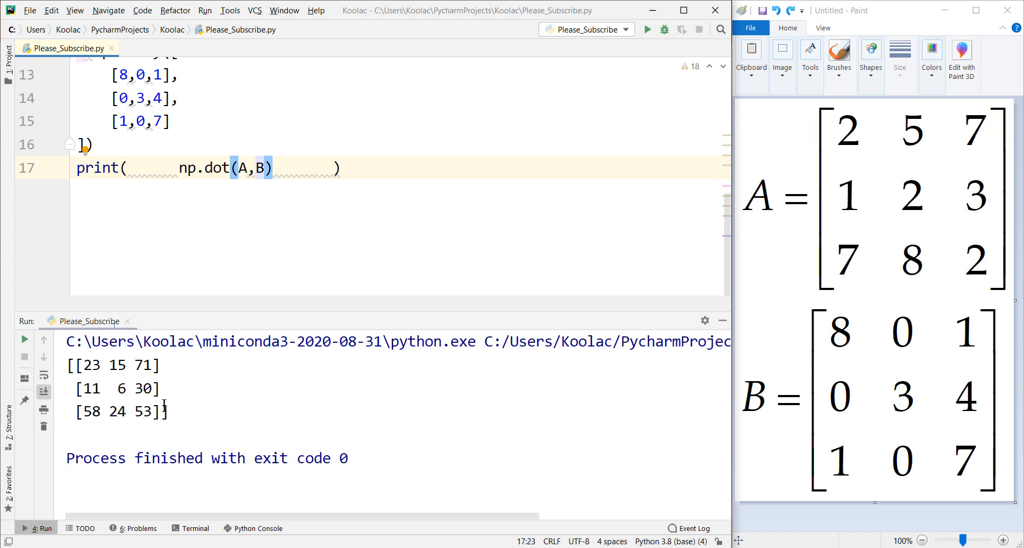
{"action": "mouse_move", "coordinate": [295, 147]}
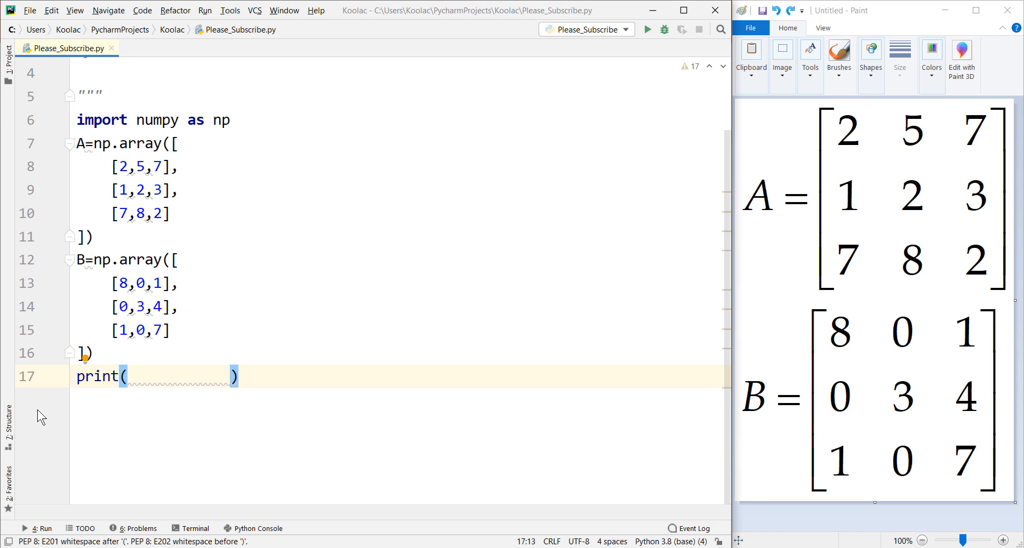
Step: Print np.matmul(A,B) instead and run the script to show the same product
{"action": "type", "text": "np."}
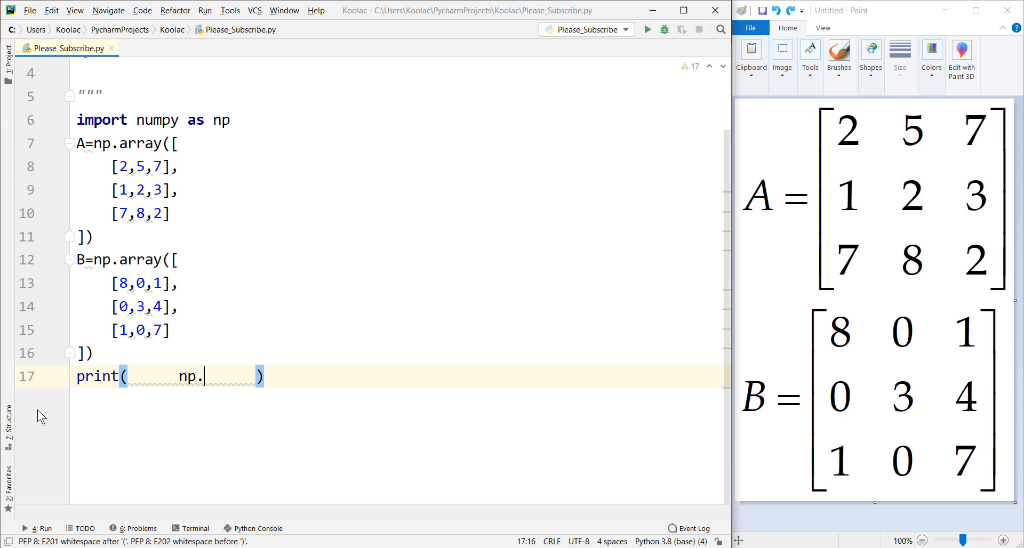
{"action": "type", "text": "matm"}
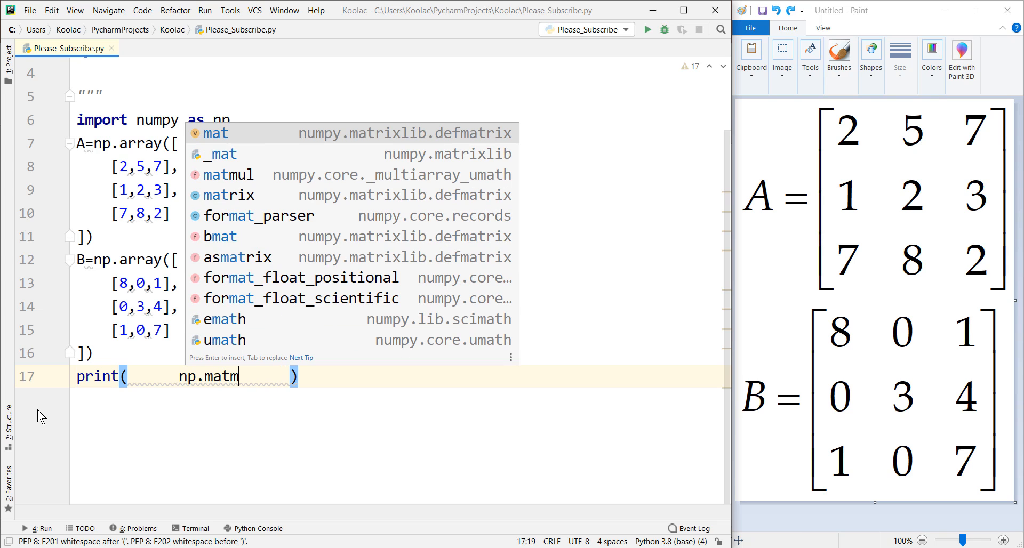
{"action": "type", "text": "ul"}
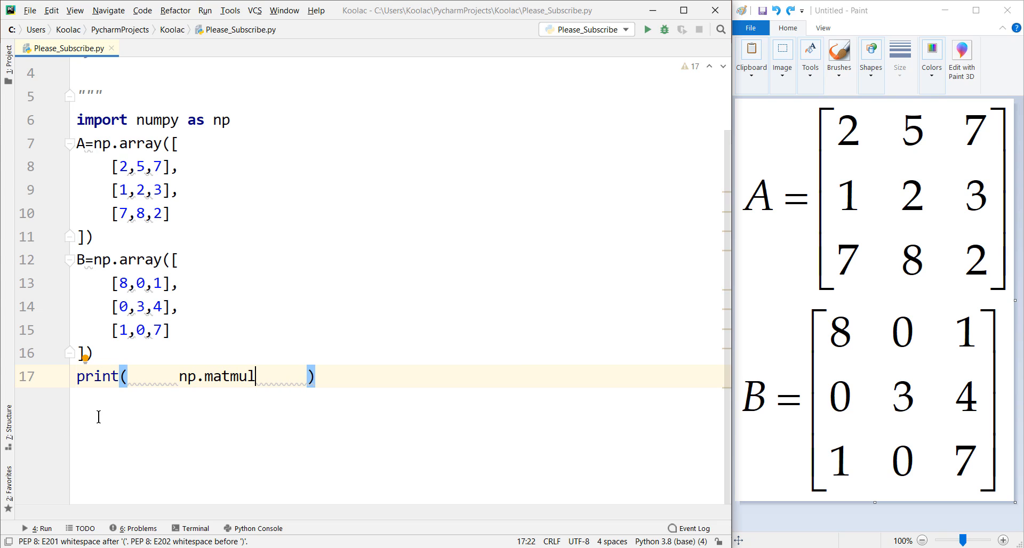
{"action": "type", "text": "A)"}
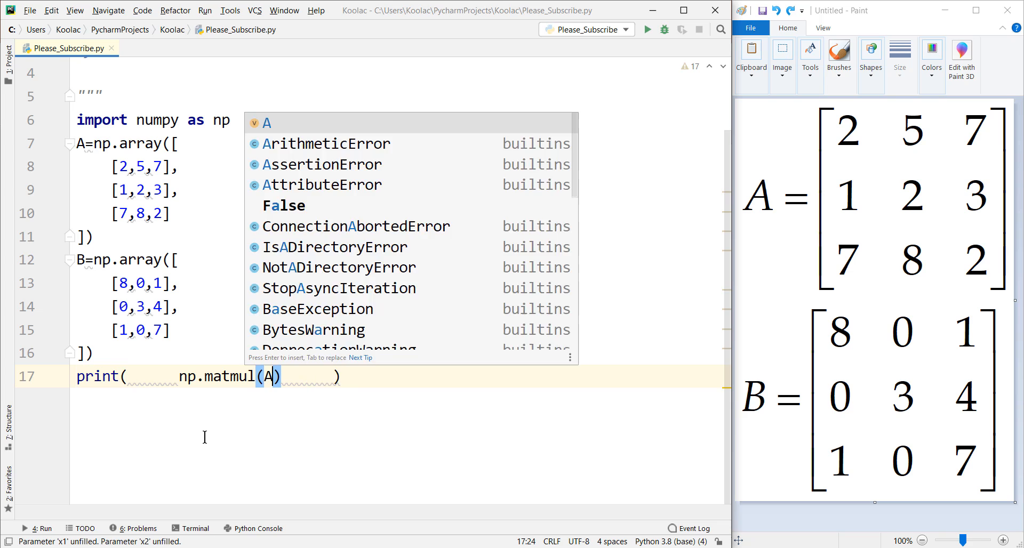
{"action": "type", "text": ",B"}
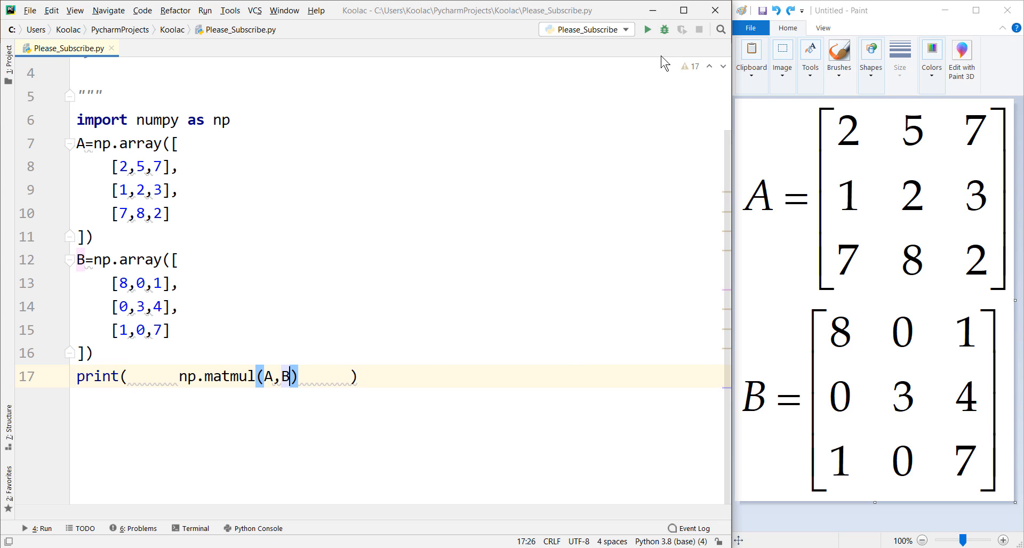
{"action": "left_click", "coordinate": [646, 30]}
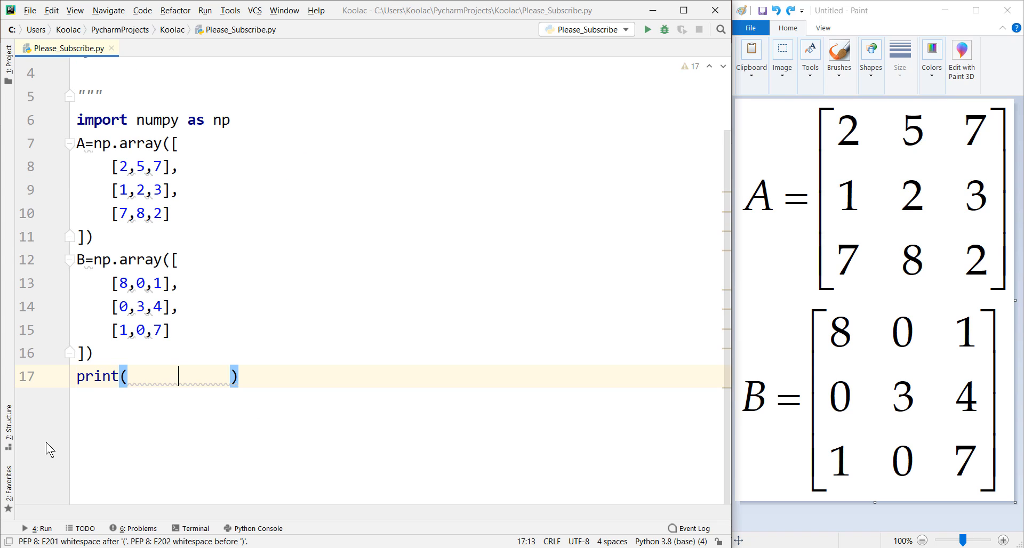
Step: Print A@B and run it, giving [[23 15 71] [11 6 30] [58 24 53]] again
{"action": "type", "text": "A"}
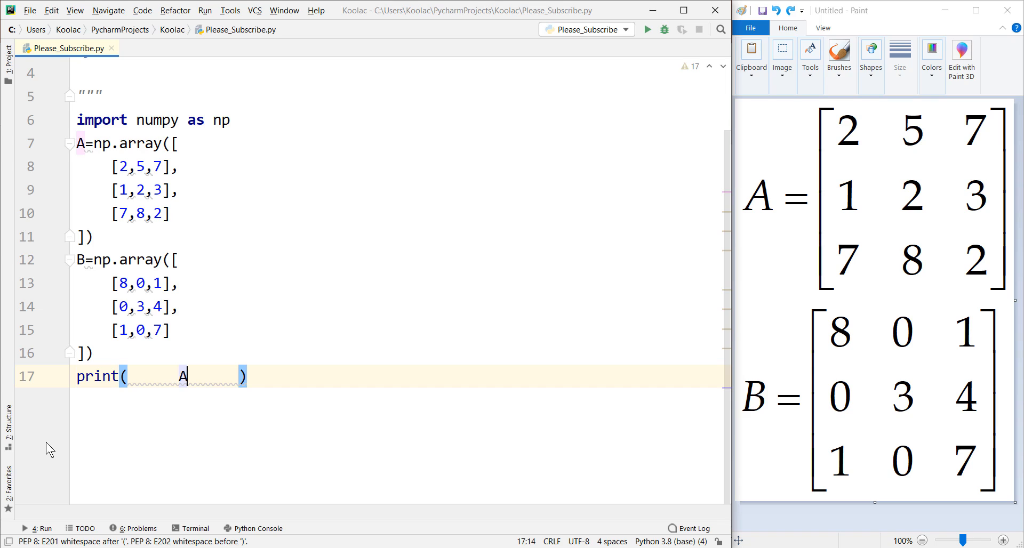
{"action": "type", "text": "@"}
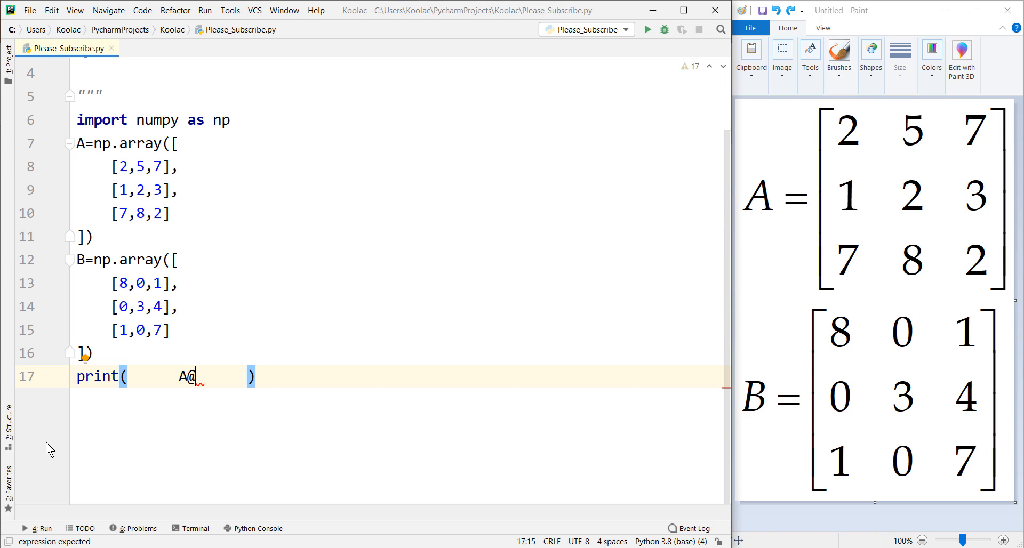
{"action": "type", "text": "B"}
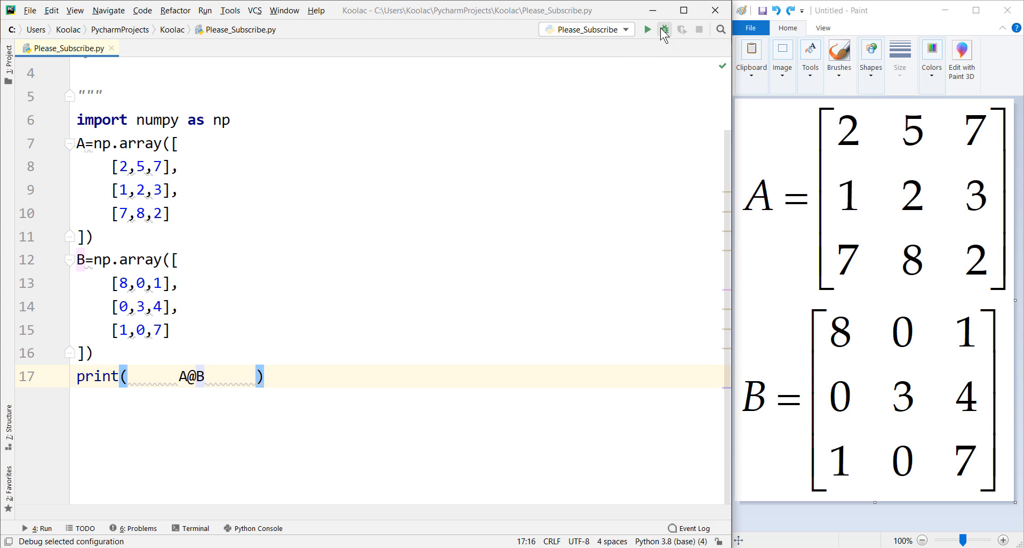
{"action": "left_click", "coordinate": [647, 29]}
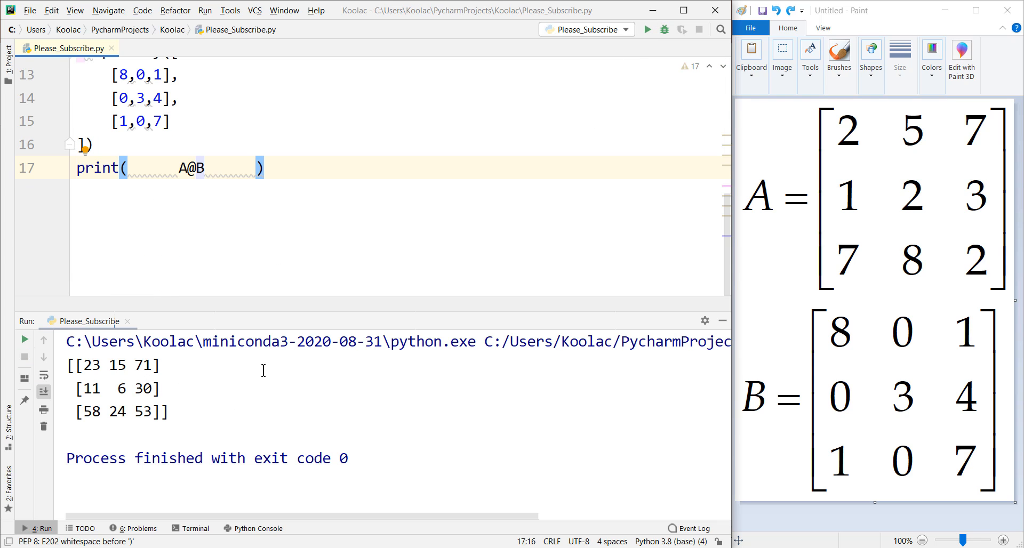